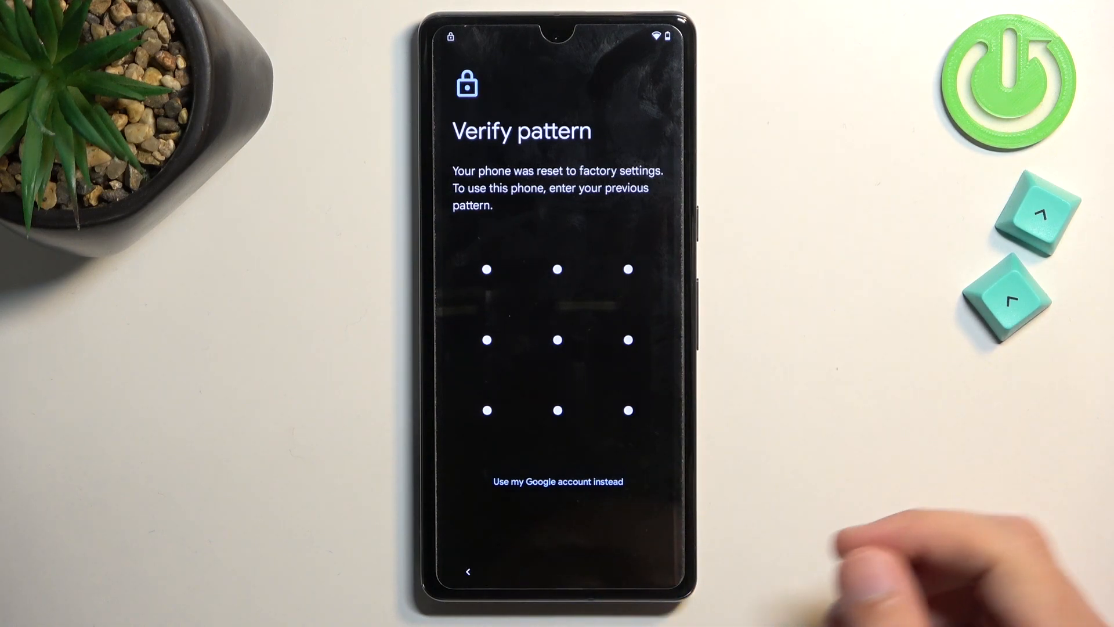
mouse_move(910, 547)
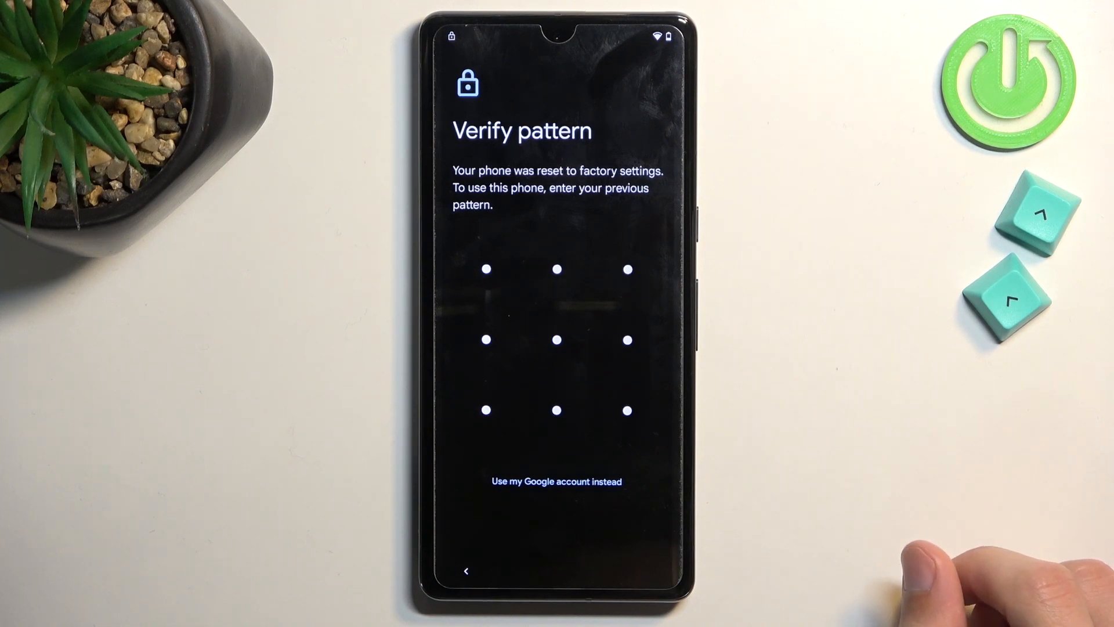
mouse_move(1030, 519)
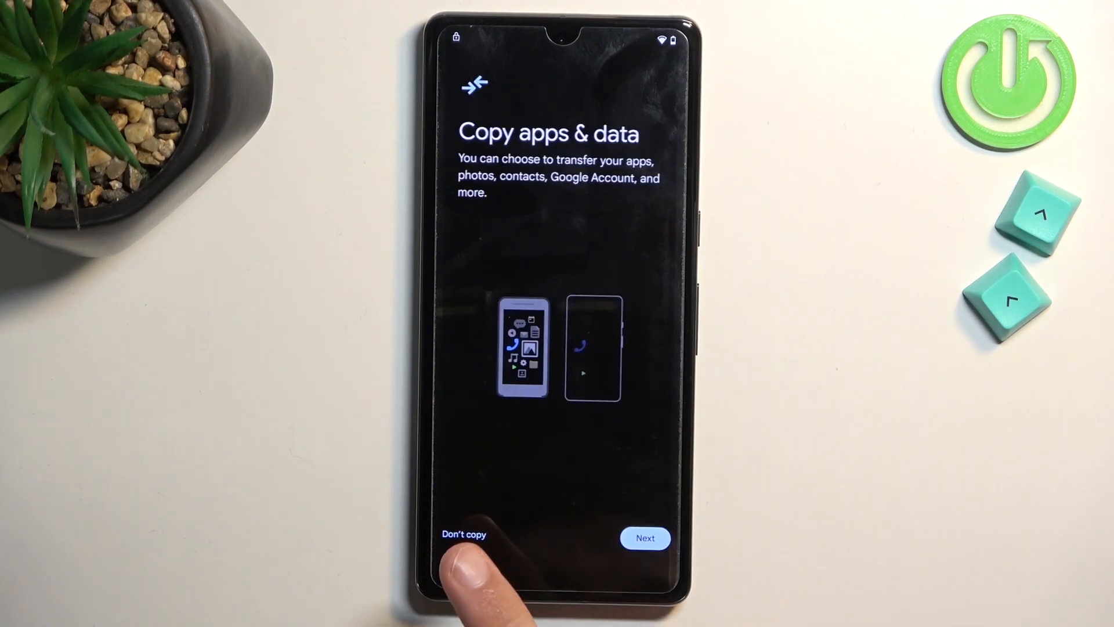
Skip copying data and enter random text fgjjht as a new Wi-Fi network name to share to Gmail
click(464, 533)
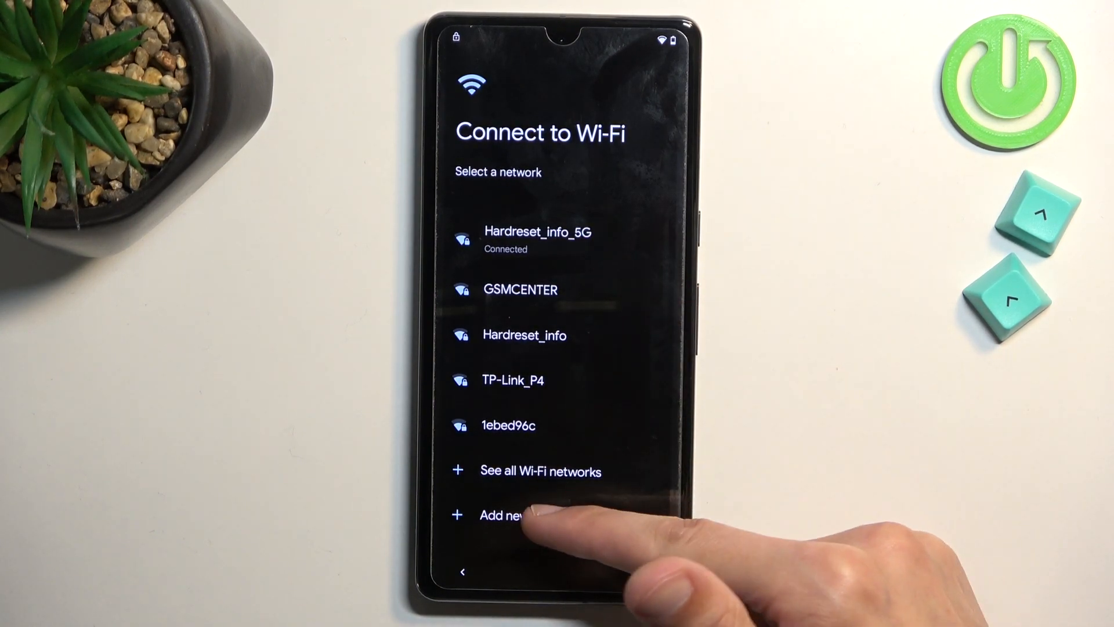
click(506, 514)
text(fg)
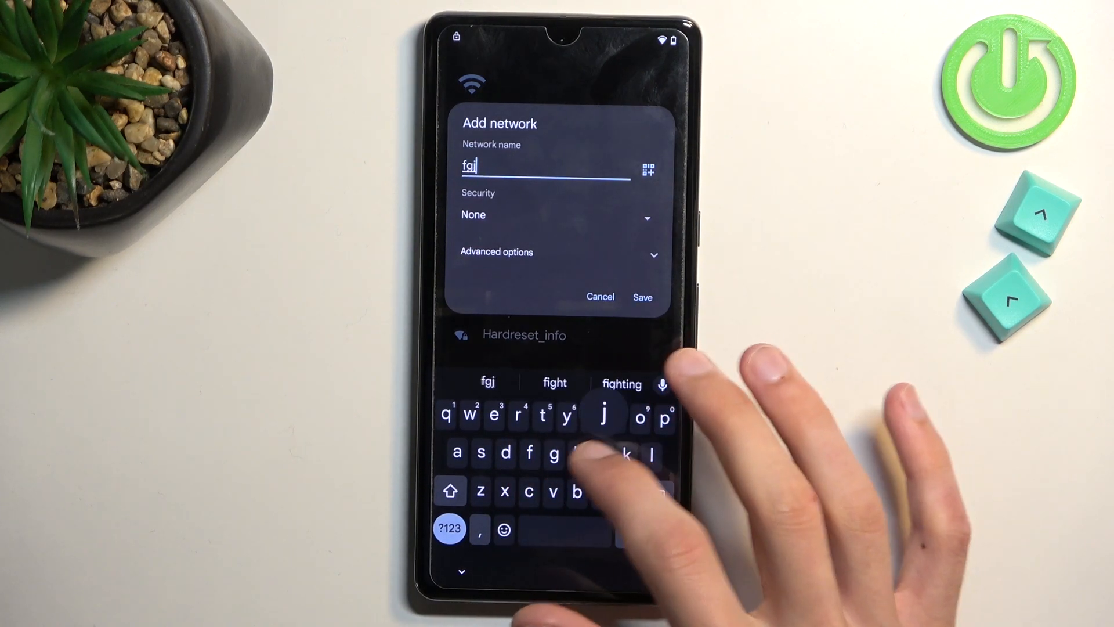
text(jht)
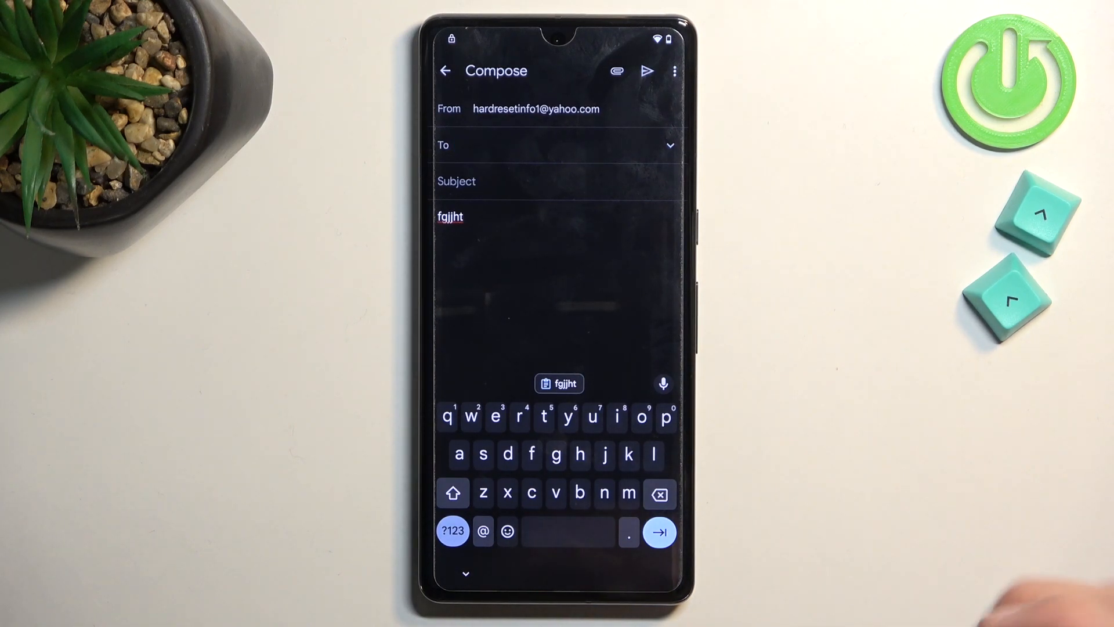
From the draft's menu reach Gmail Settings and start Add account to list email providers
click(674, 71)
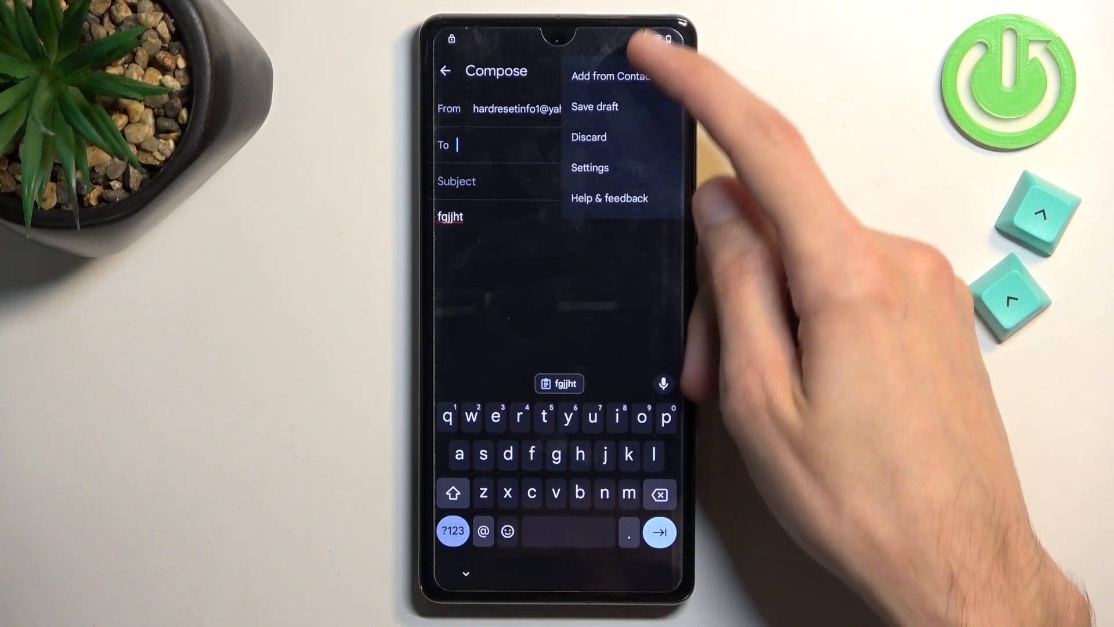
click(590, 167)
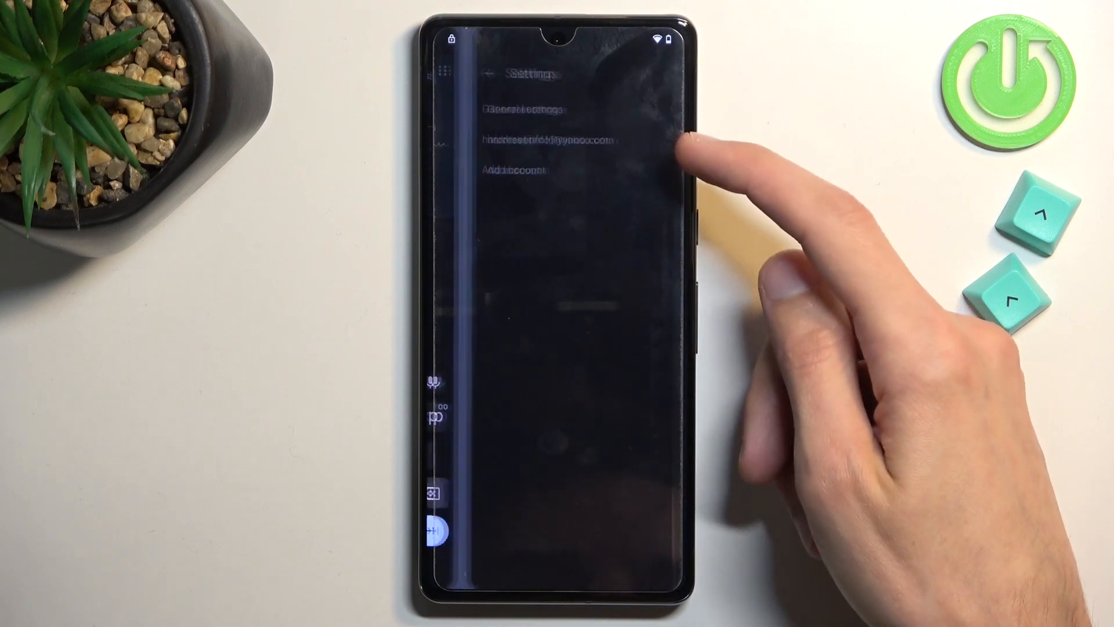
click(518, 169)
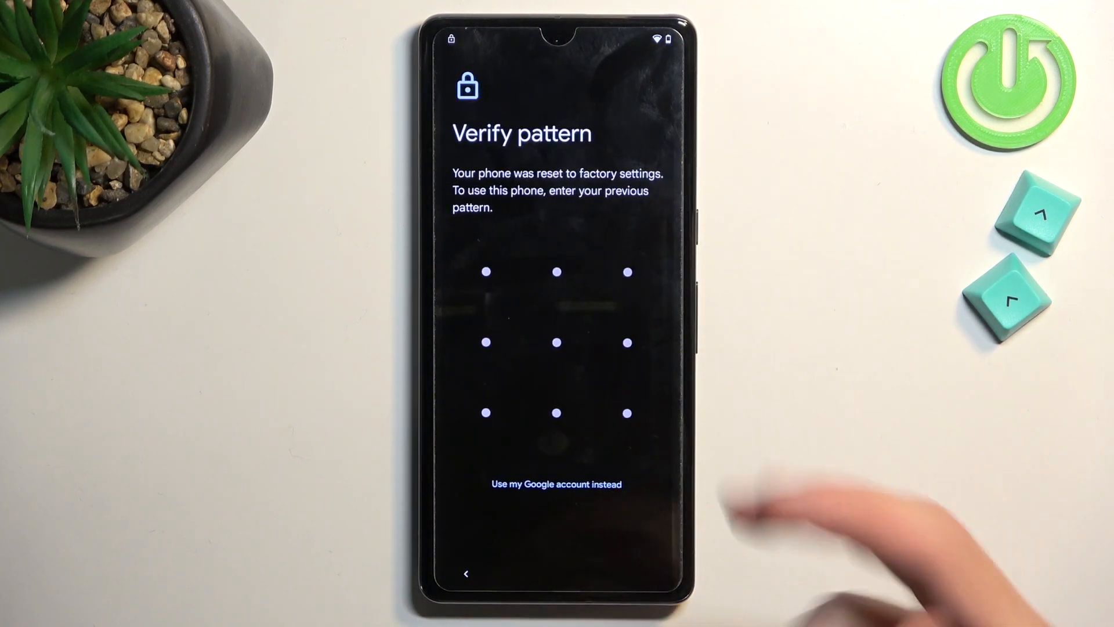
click(555, 483)
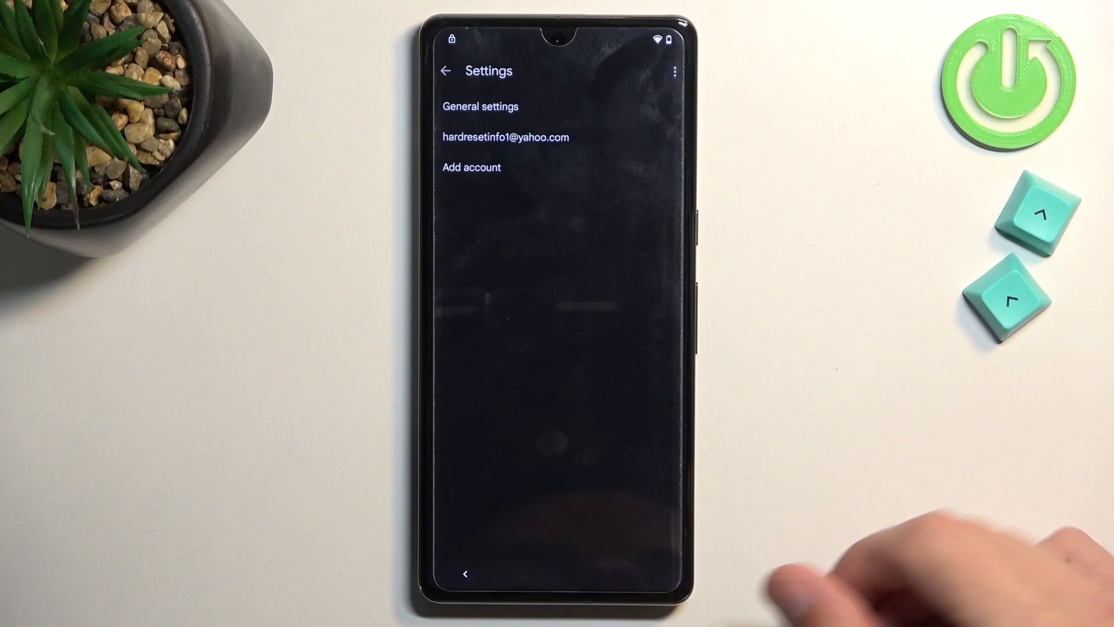
click(469, 167)
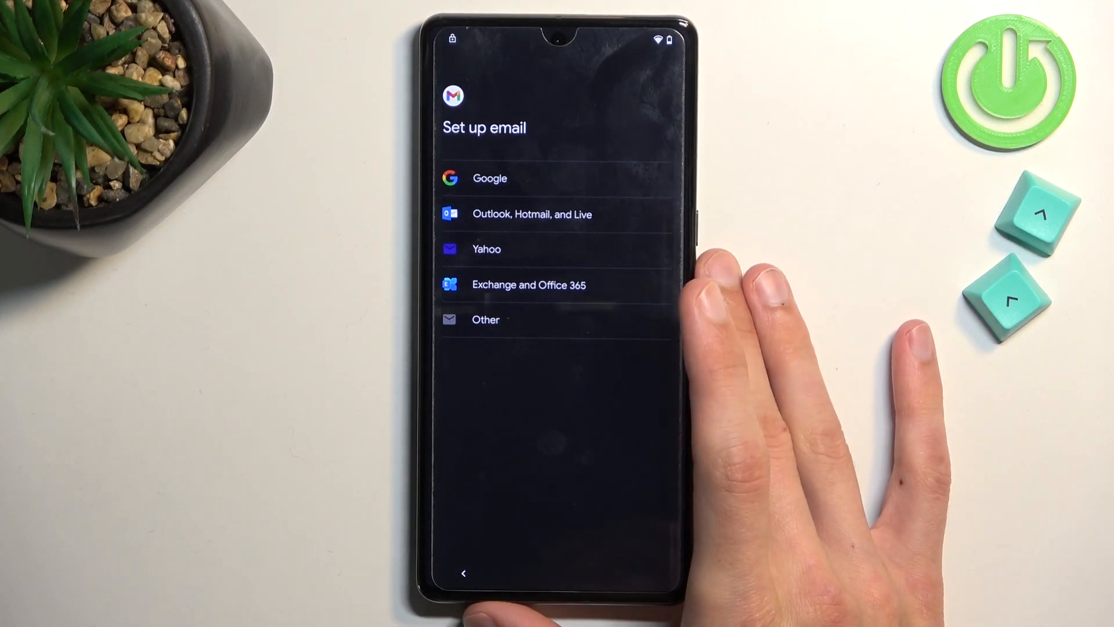
mouse_move(781, 320)
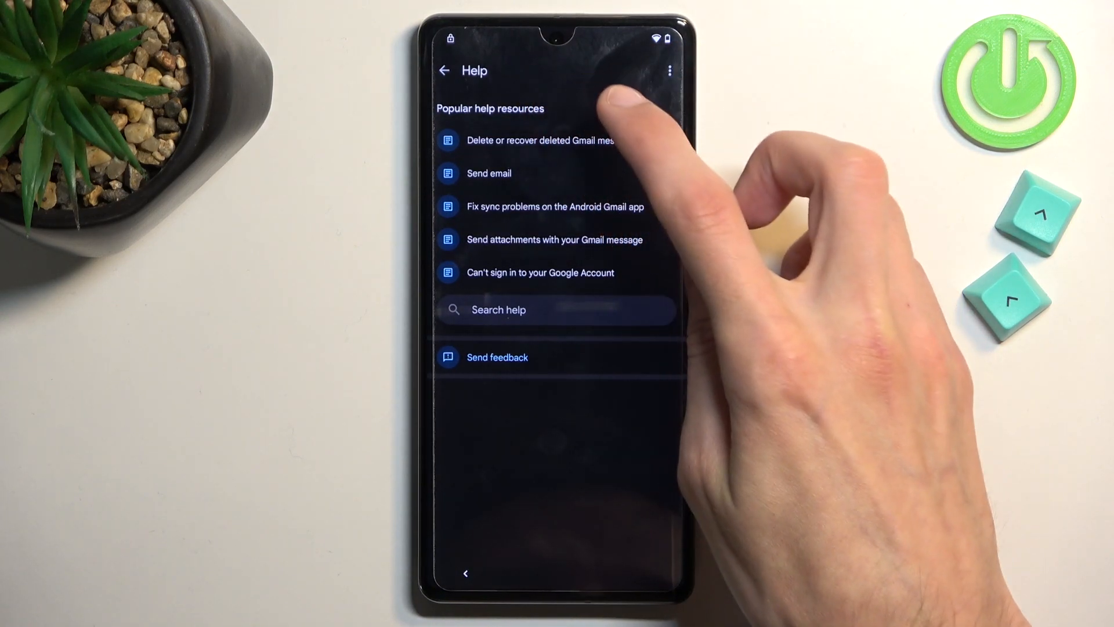
Search Gmail help for 'mor' and choose the Write in Morse code article
click(555, 308)
text(mo)
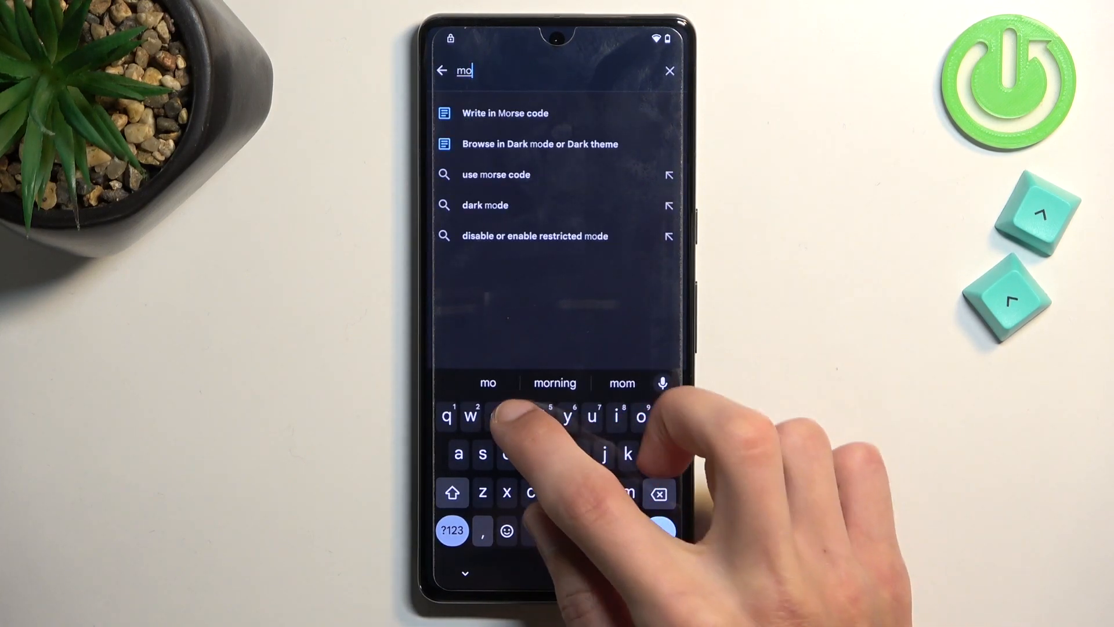
text(r)
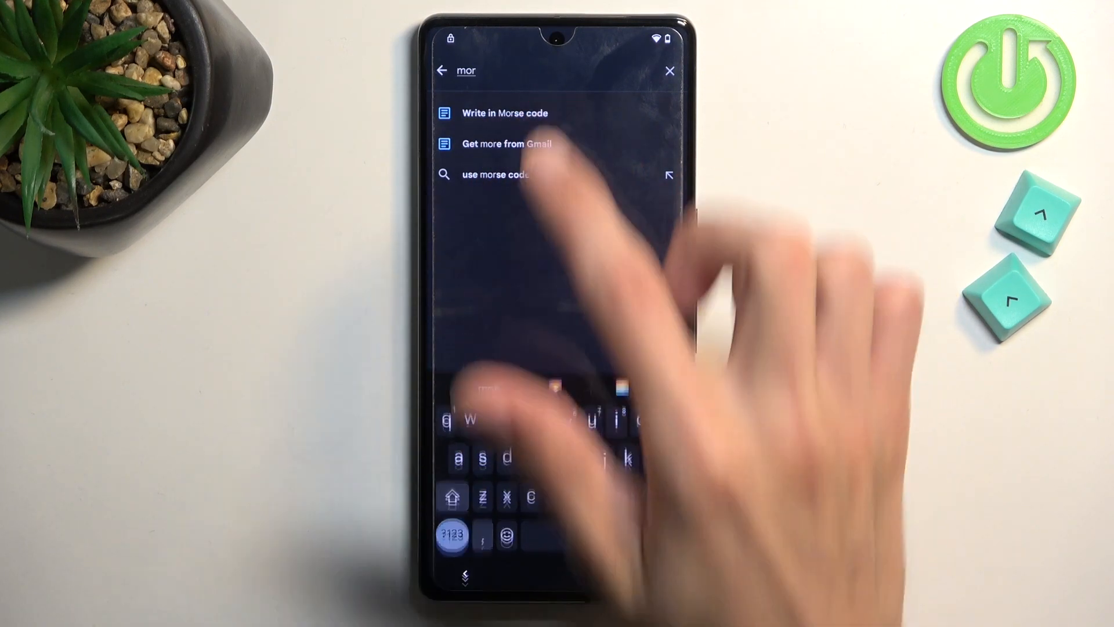
click(504, 113)
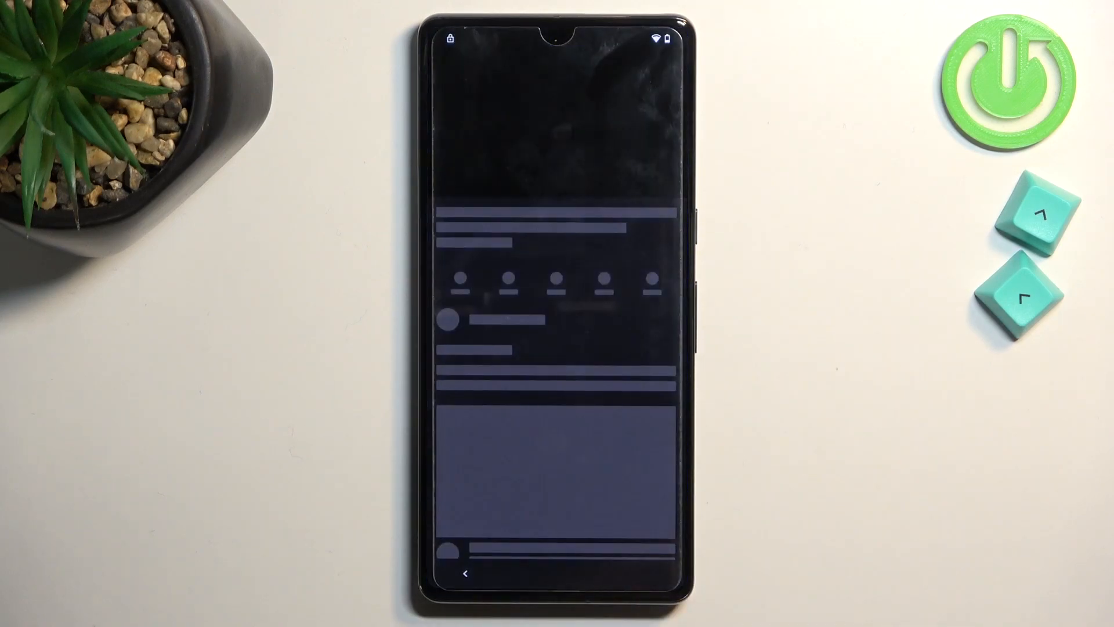
Launch the Morse code video in YouTube and reach Google Privacy Policy via its settings
click(555, 127)
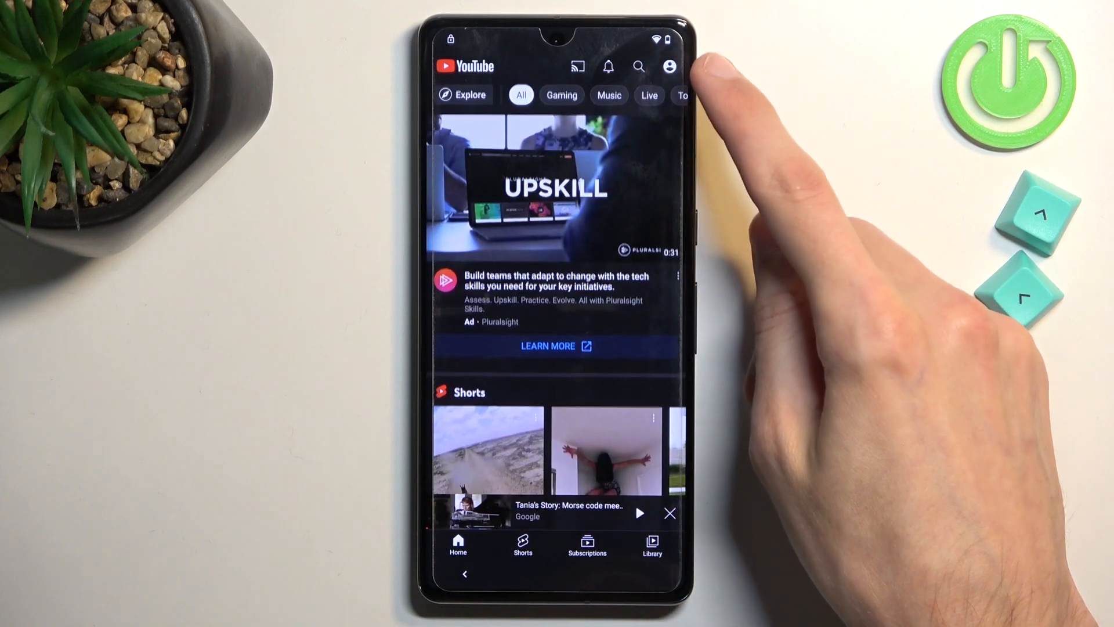
click(669, 66)
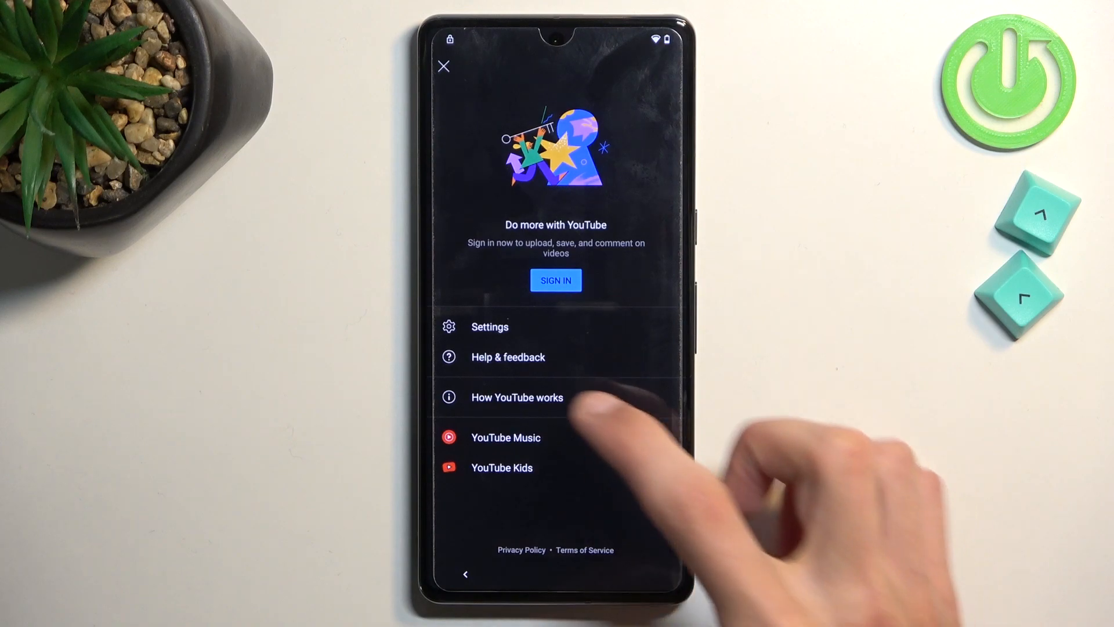
click(490, 326)
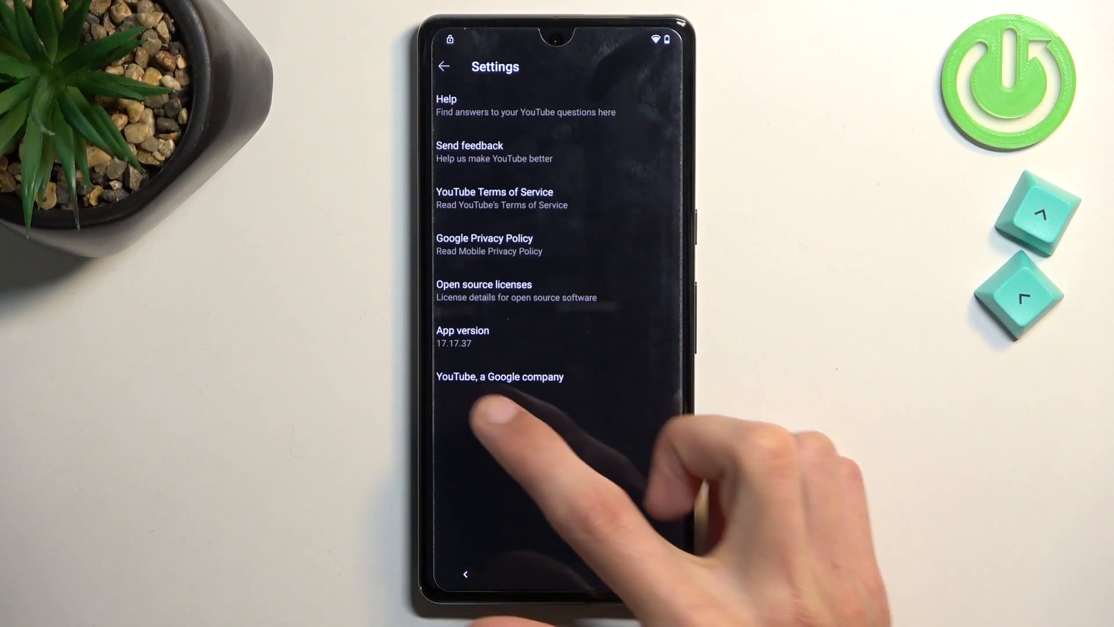
click(485, 243)
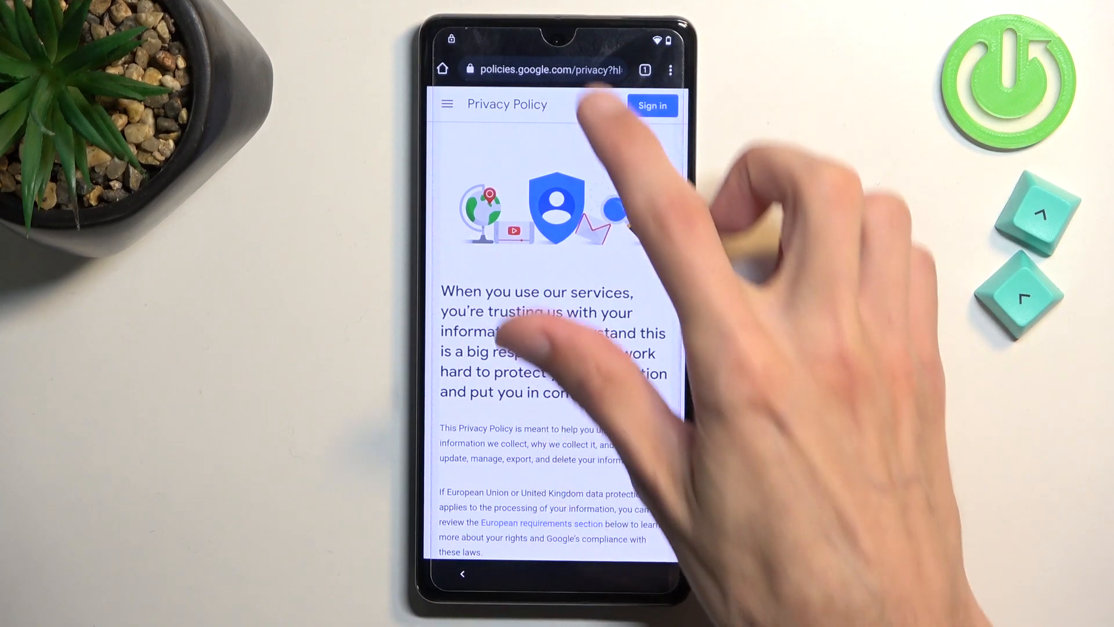
Load hardreset.info/bypass in Chrome and use its Screen Lock Set Menu link
click(550, 70)
text(hardreset.info/bypass/)
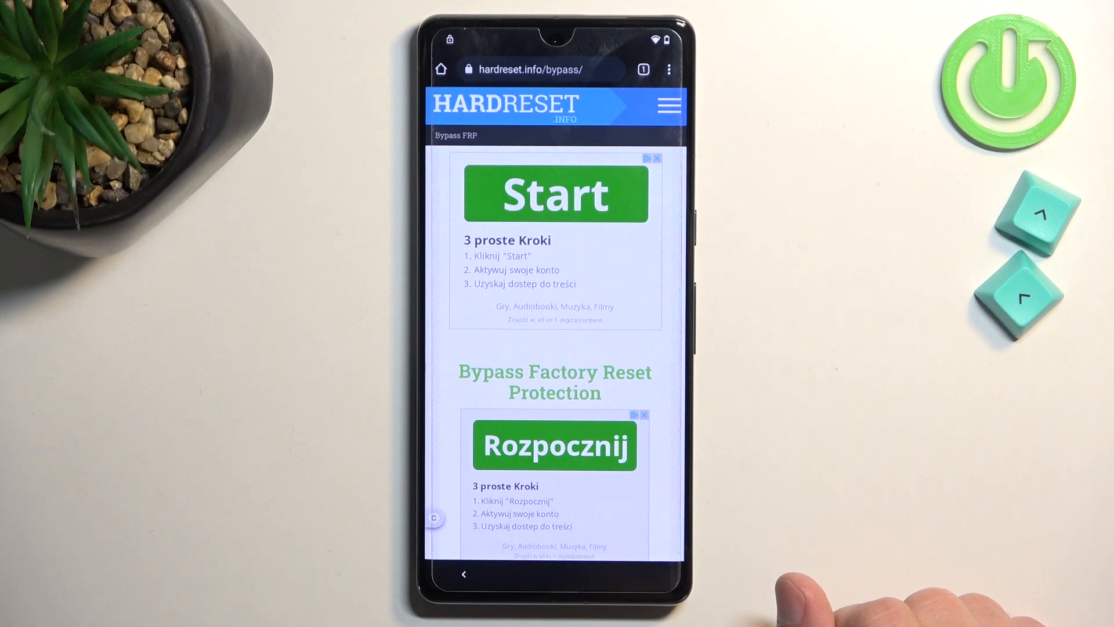
scroll(down, 3)
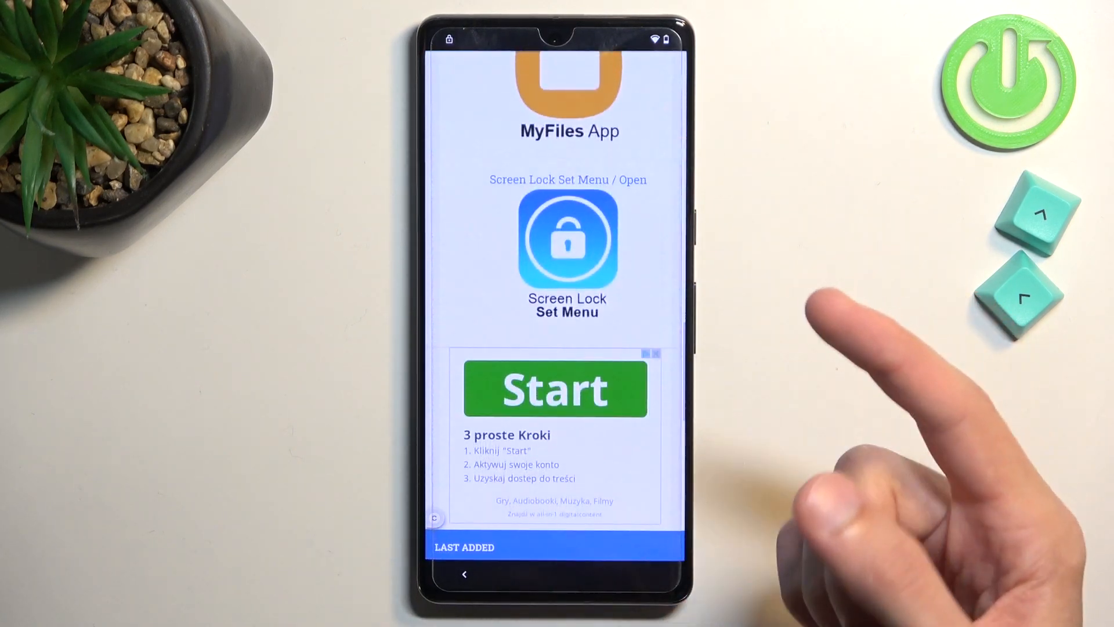
mouse_move(653, 285)
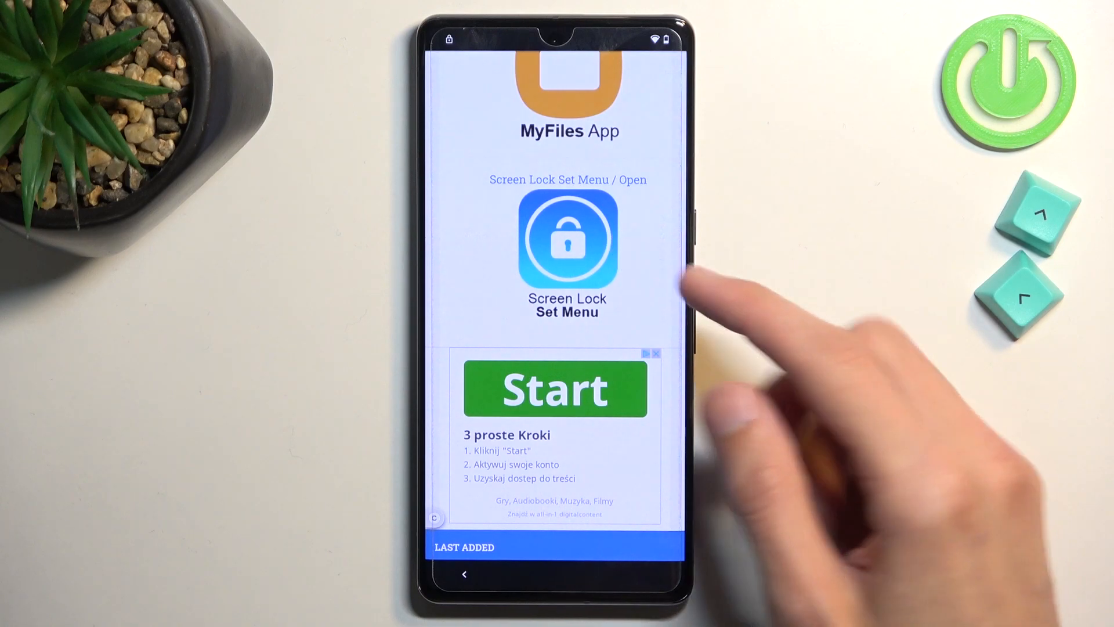
click(566, 239)
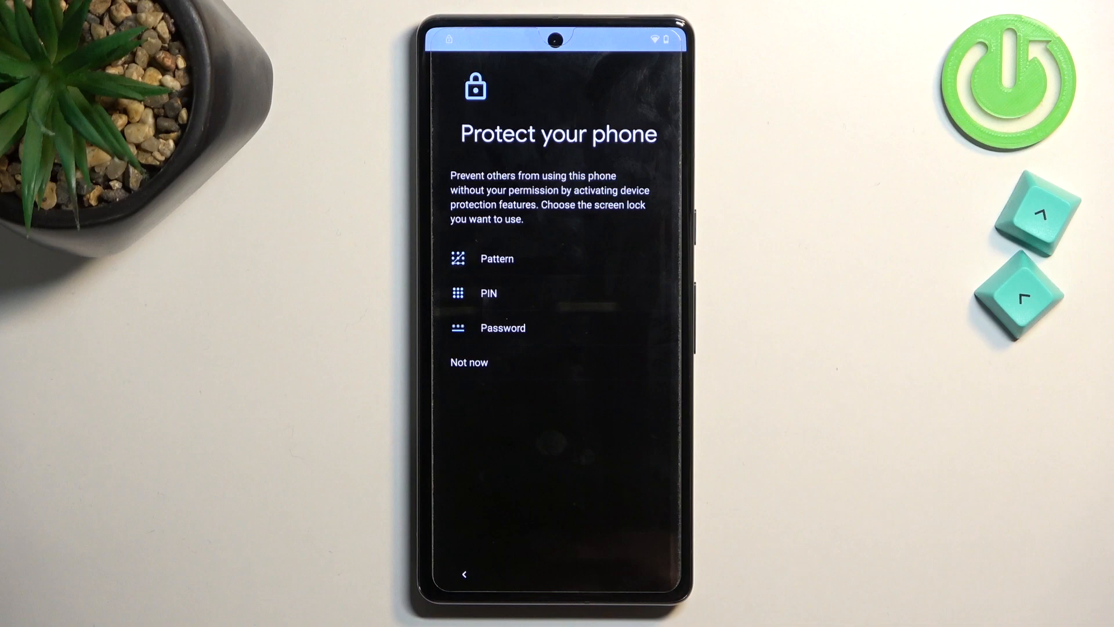
Choose Pattern lock and attempt drawing the L-shaped pattern, relaunching the lock setup
click(497, 258)
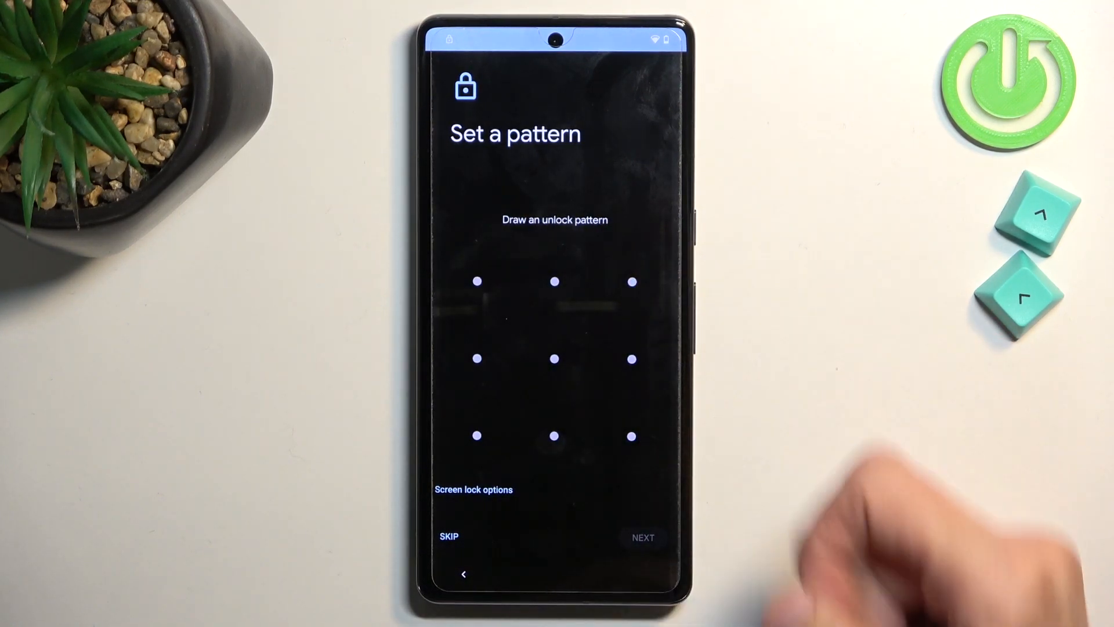
drag(477, 282, 554, 282)
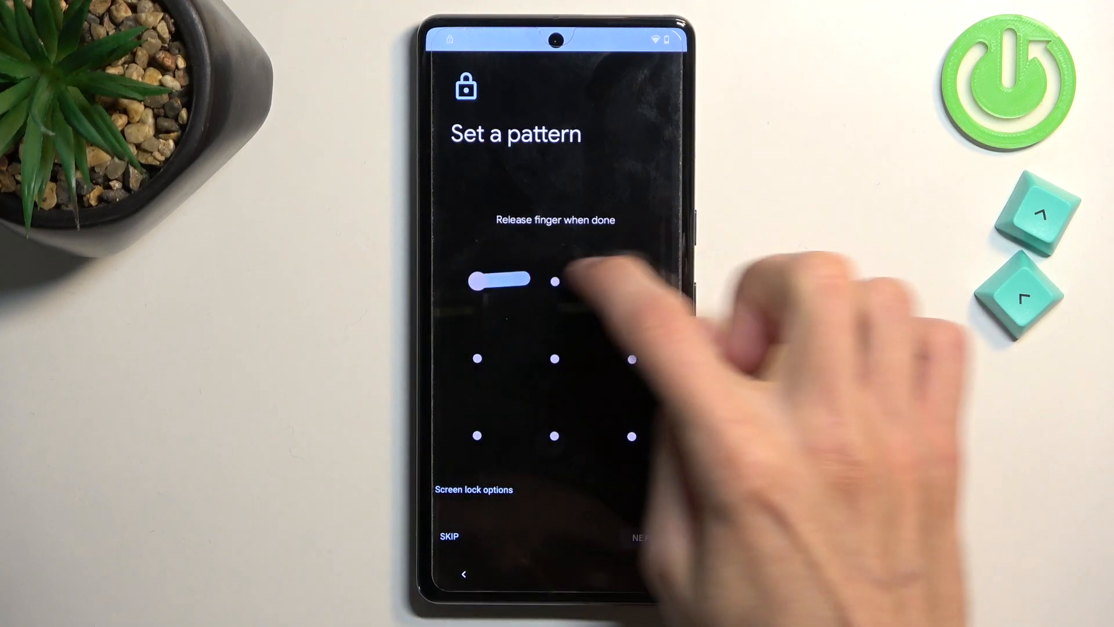
drag(477, 281, 632, 281)
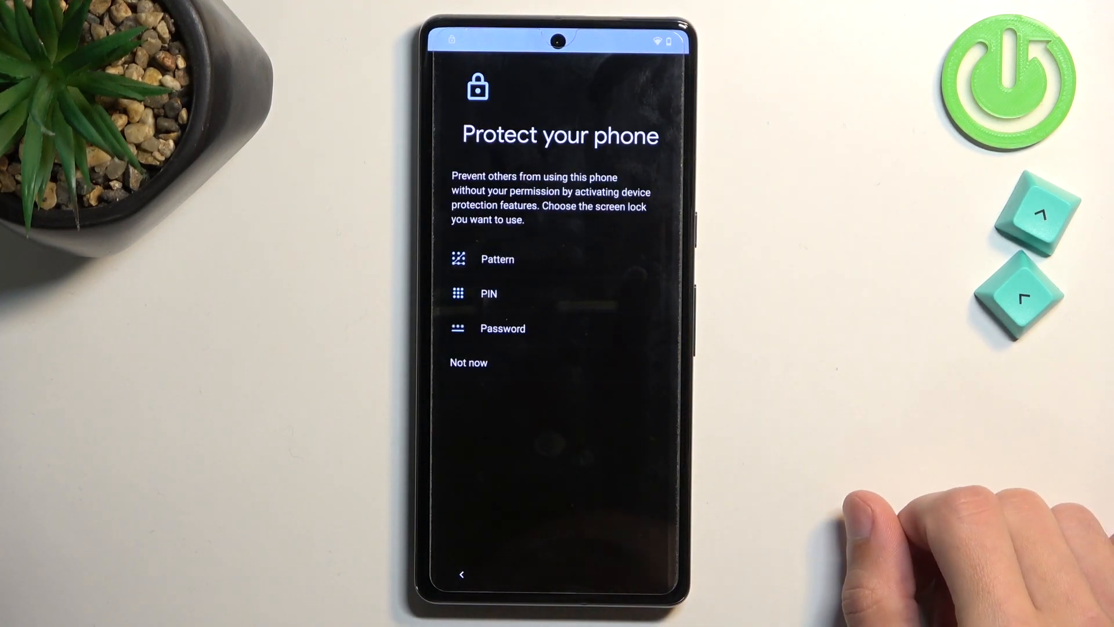
click(498, 259)
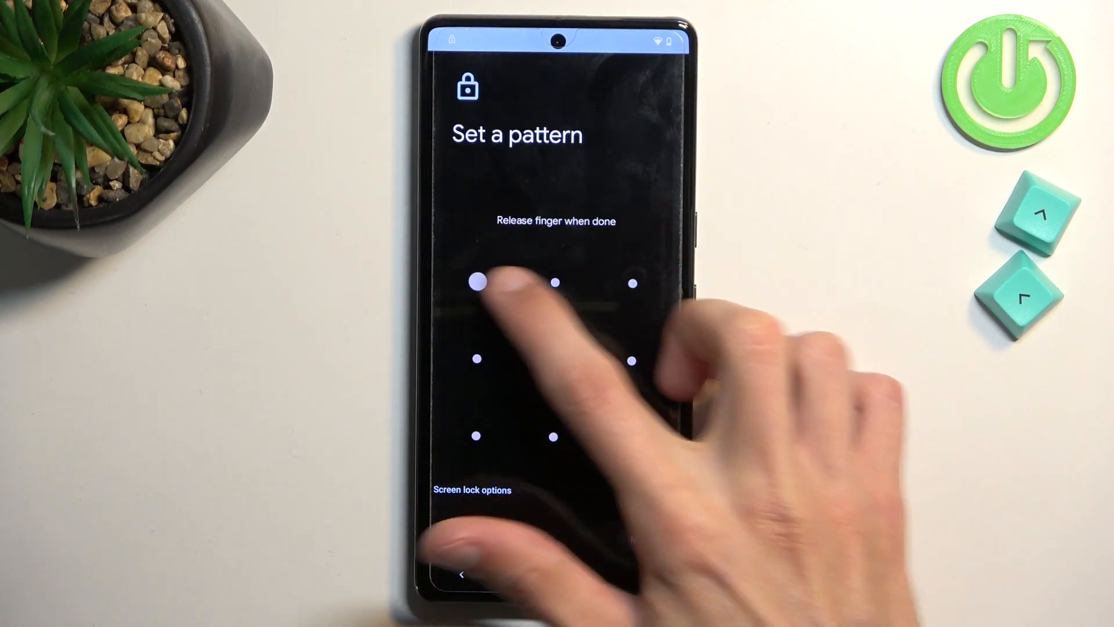
drag(476, 283, 555, 283)
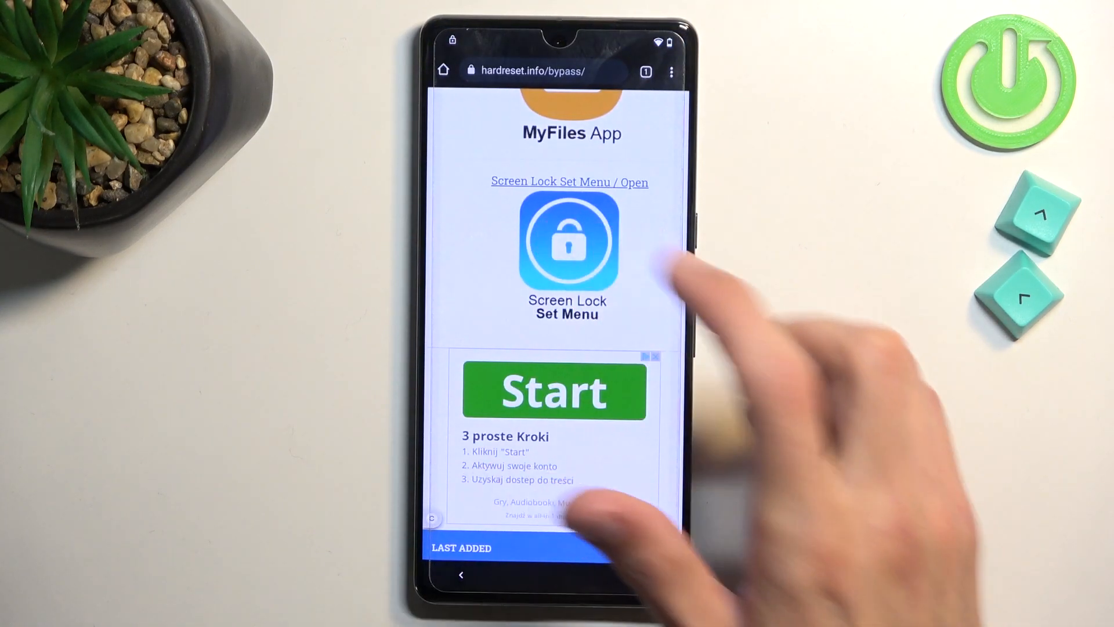
click(567, 242)
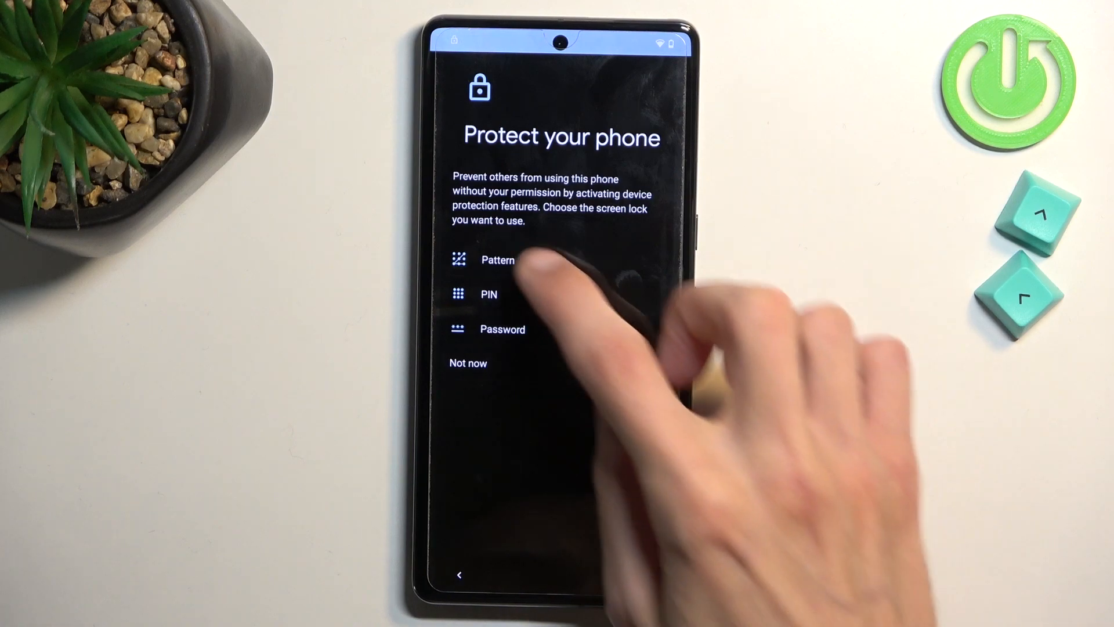
Draw the top-row-and-right-column pattern, redraw it and confirm the new screen lock
click(498, 259)
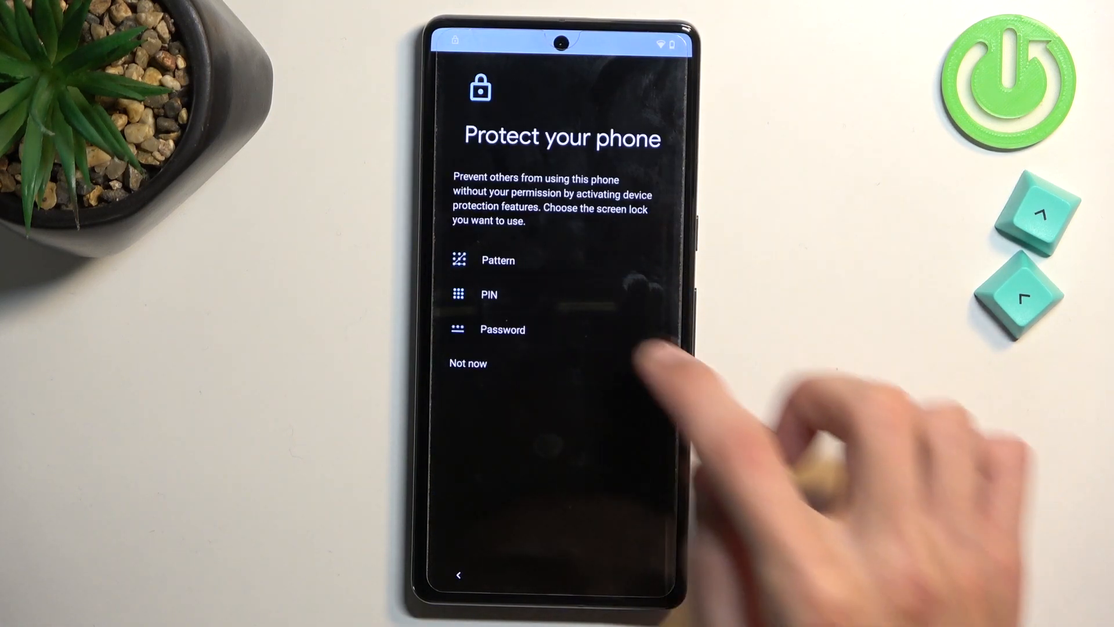
click(498, 260)
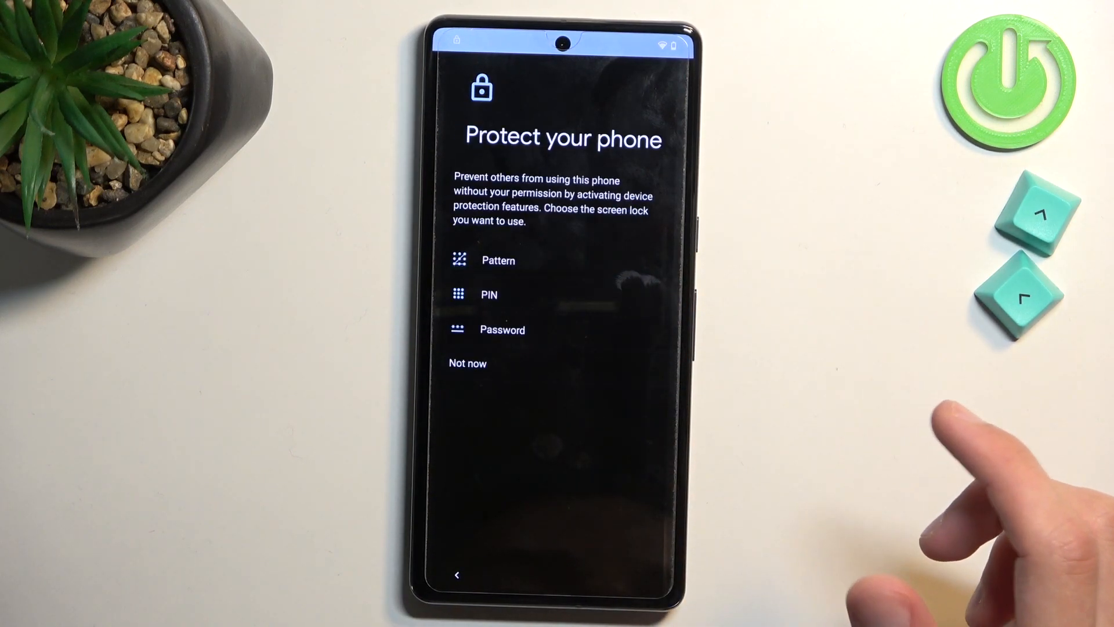
click(498, 260)
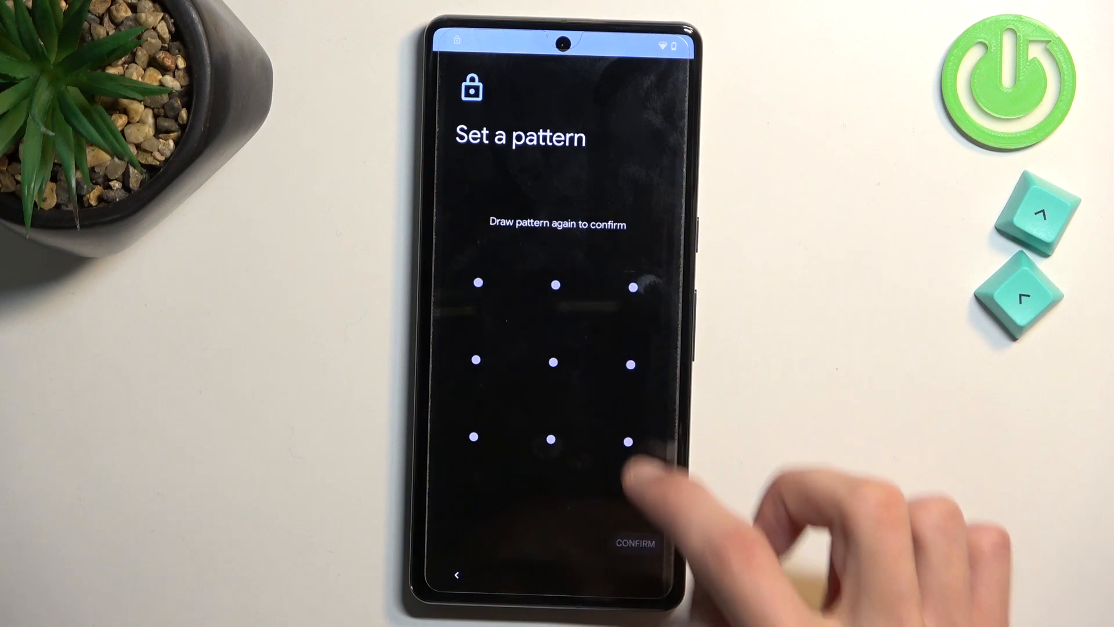
drag(474, 282, 631, 438)
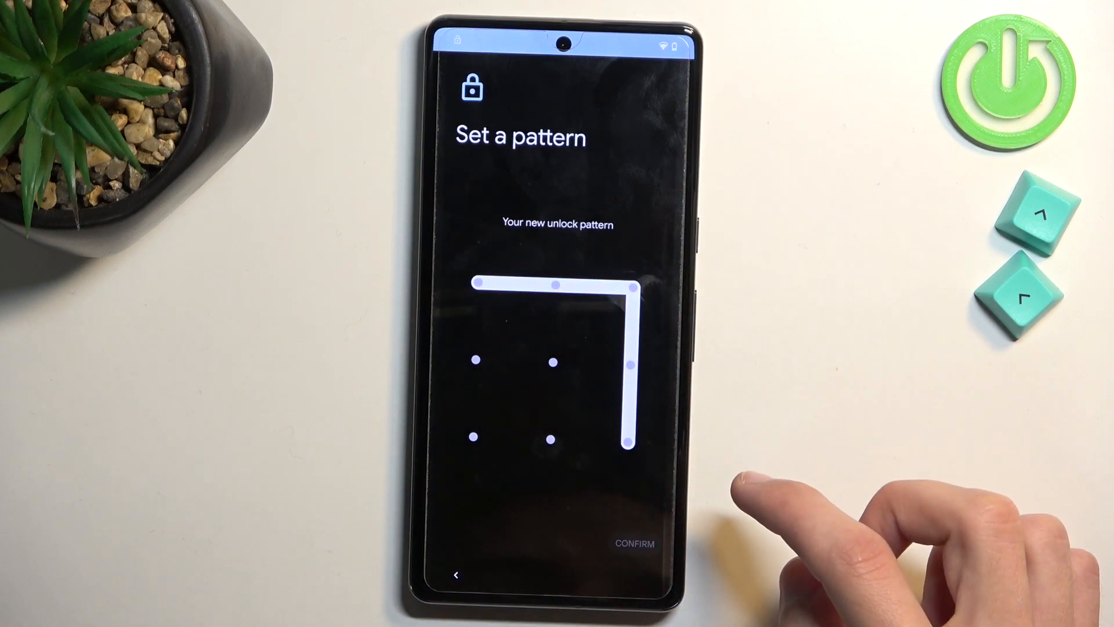
click(634, 543)
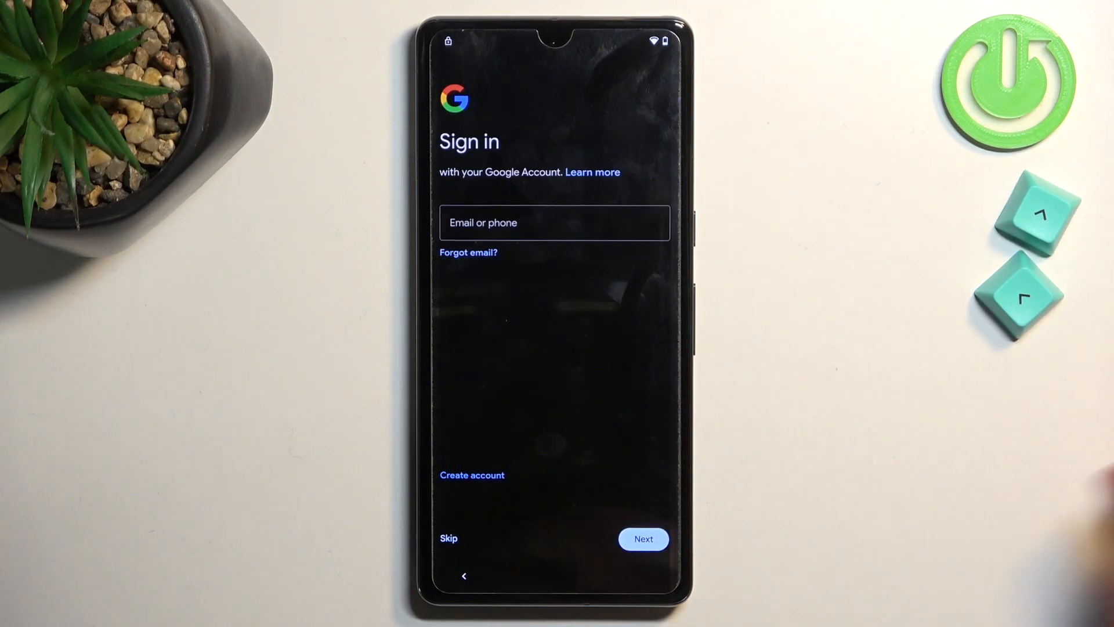
Skip Google sign-in, accept Google services terms and pass the warranty information
click(448, 537)
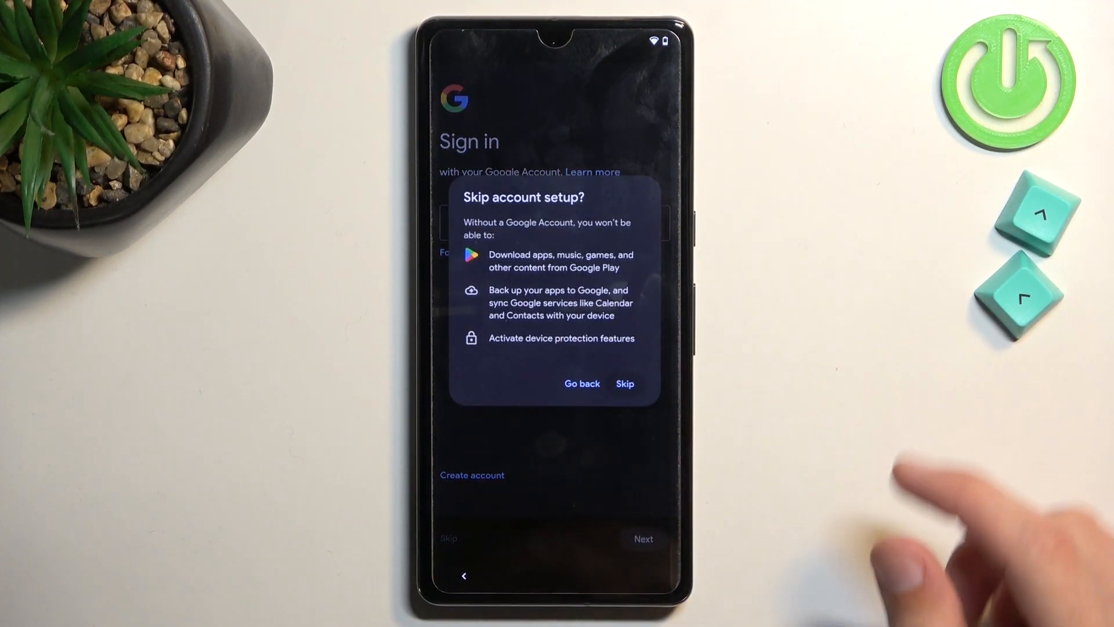
click(625, 383)
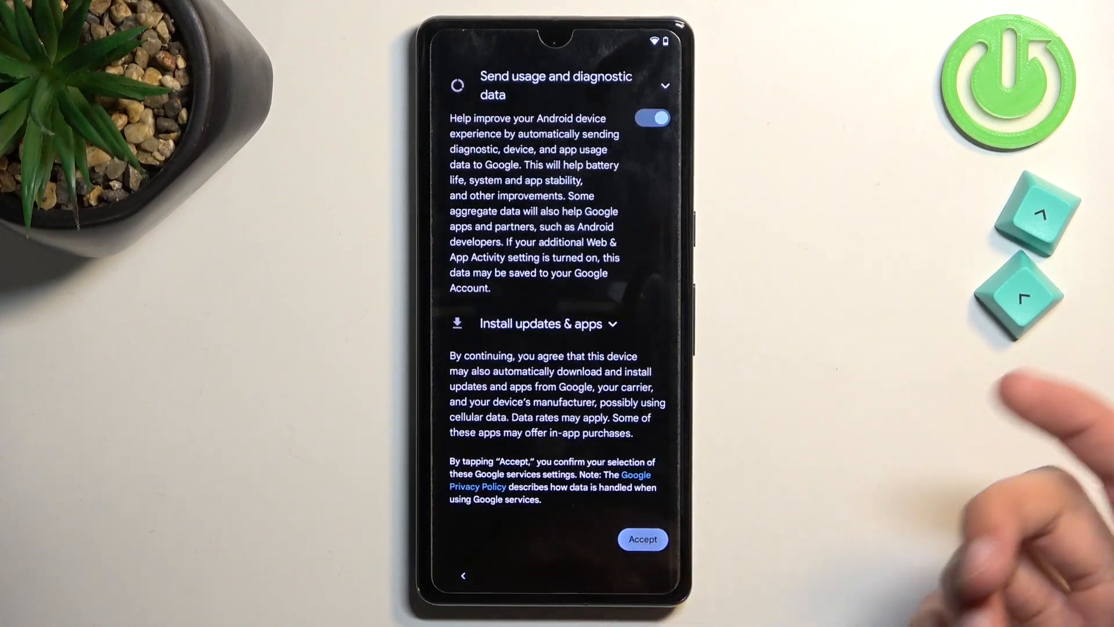
click(642, 539)
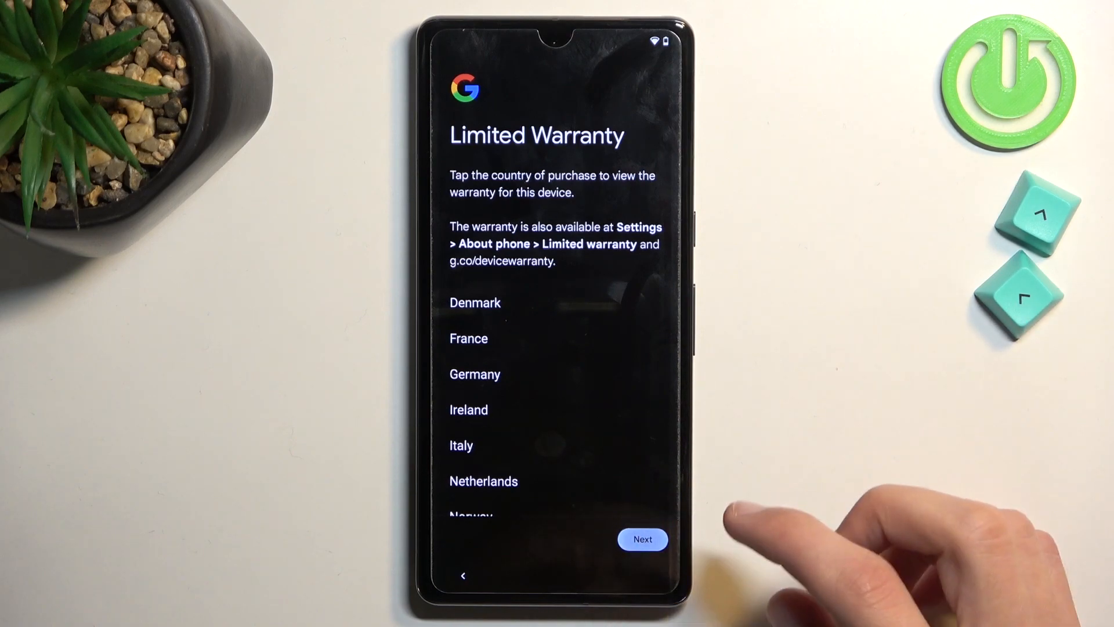
click(641, 539)
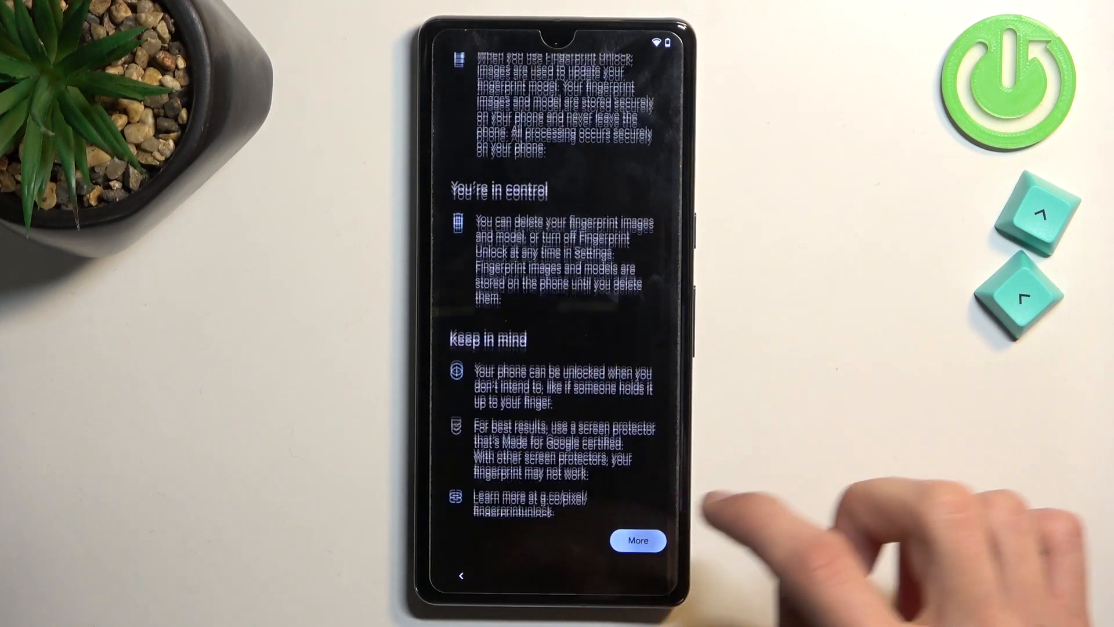
Skip fingerprint and Face Unlock setup and accept additional apps to finish setup
click(637, 539)
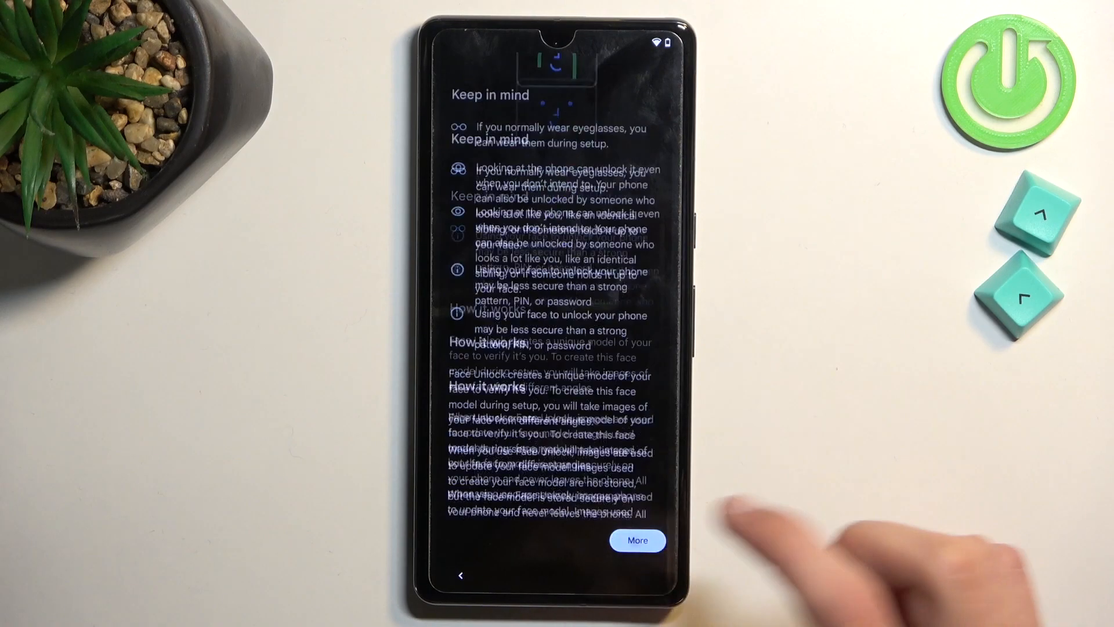
click(637, 540)
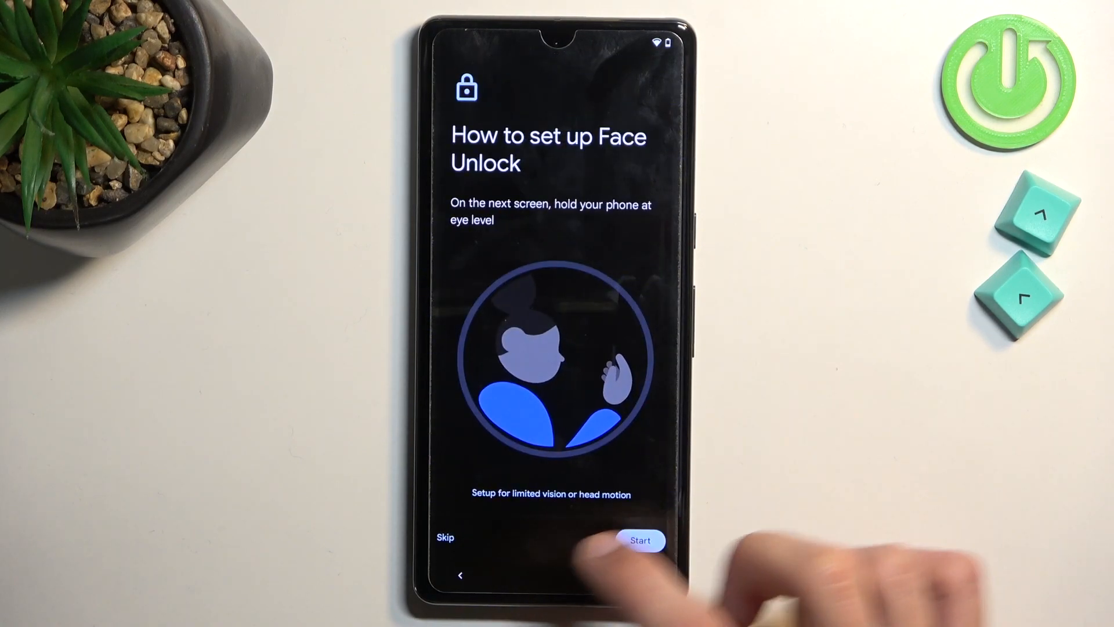
click(638, 540)
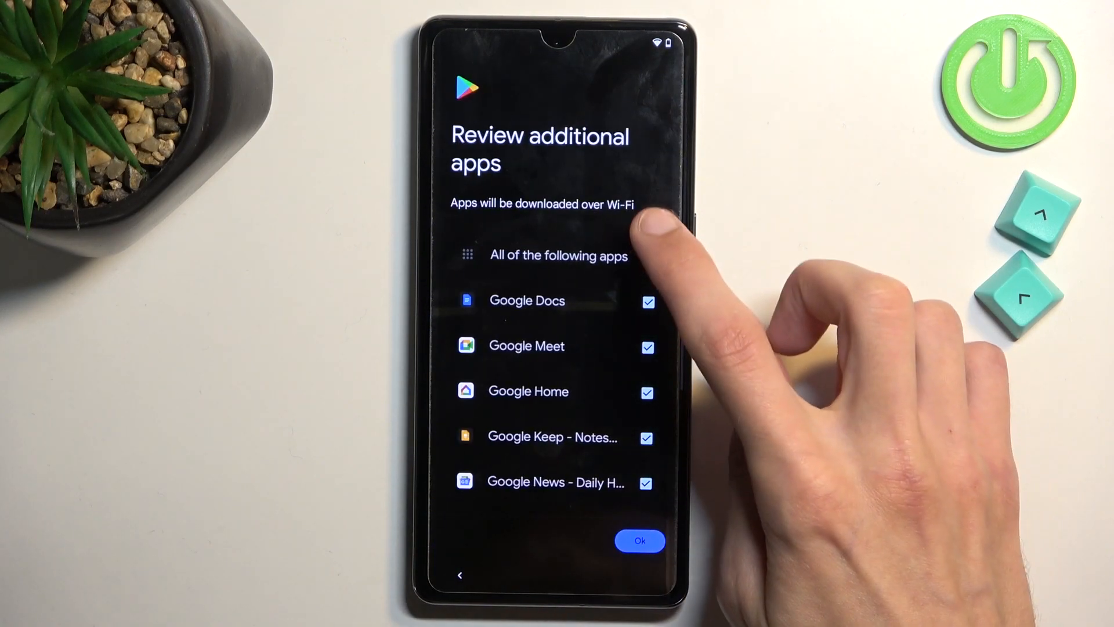
click(639, 540)
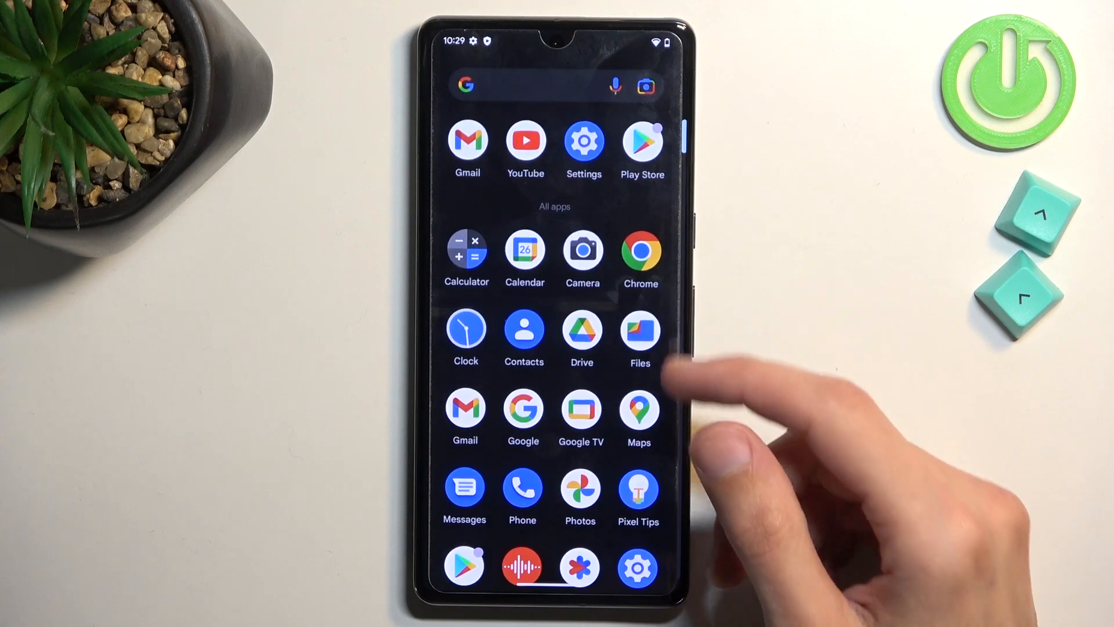
Navigate Settings > System > Reset options to Erase all data (factory reset)
click(584, 138)
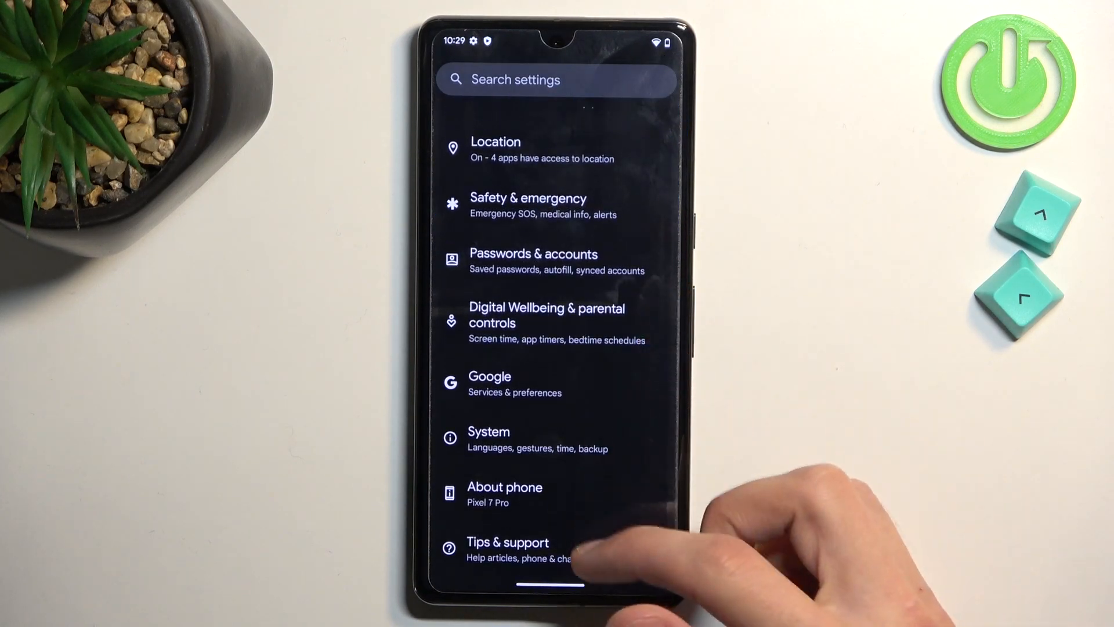
click(489, 439)
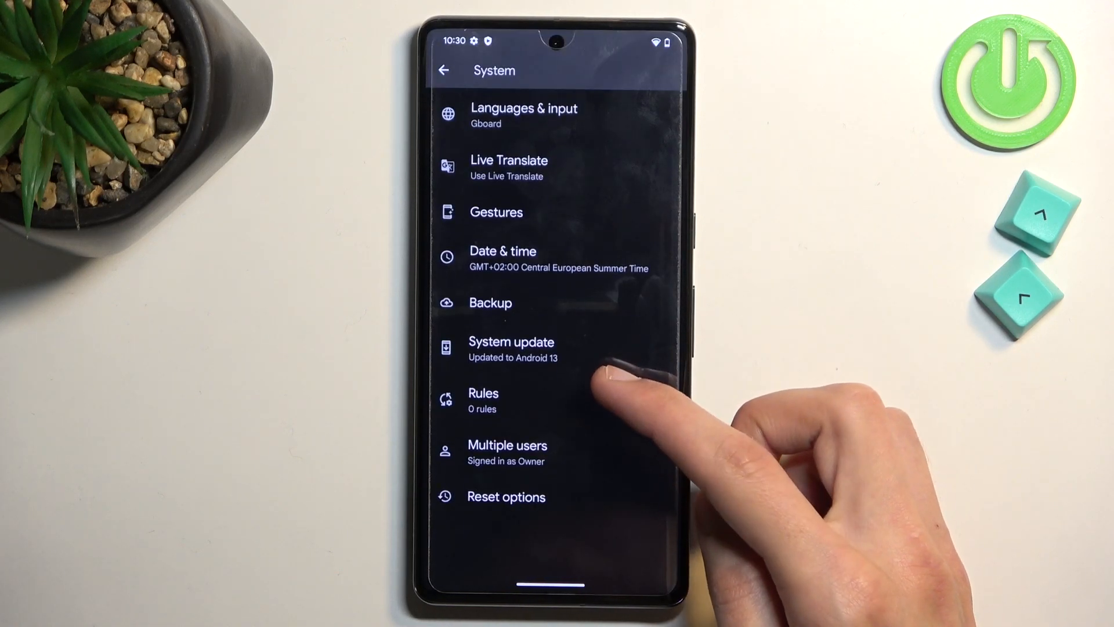
click(506, 496)
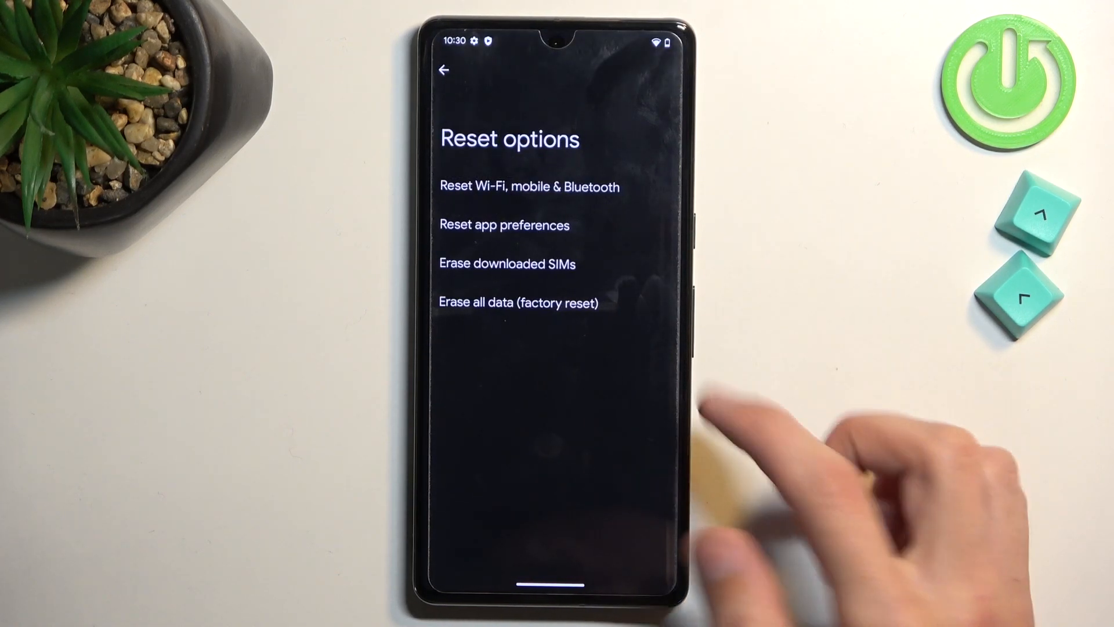
click(518, 301)
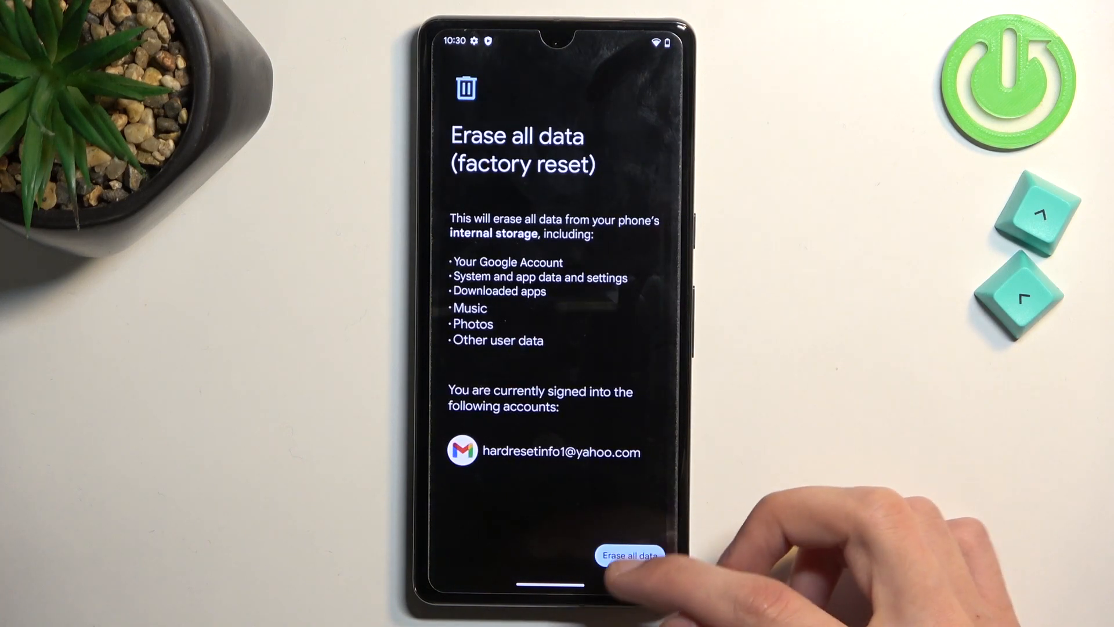
Confirm Erase all data through the final warning so the factory reset begins
click(629, 555)
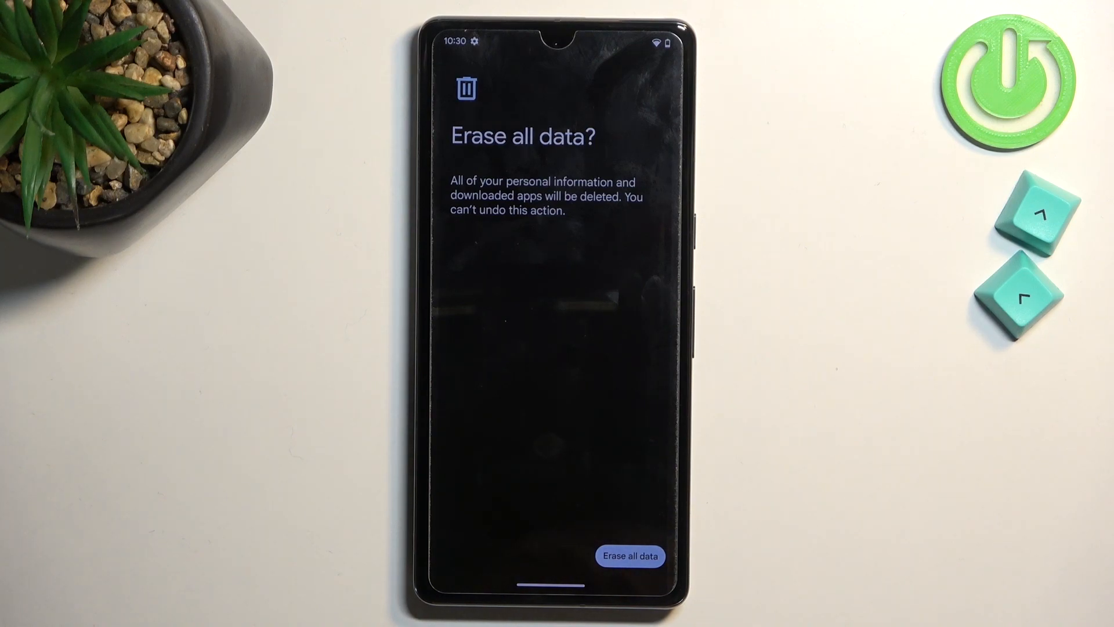
click(629, 556)
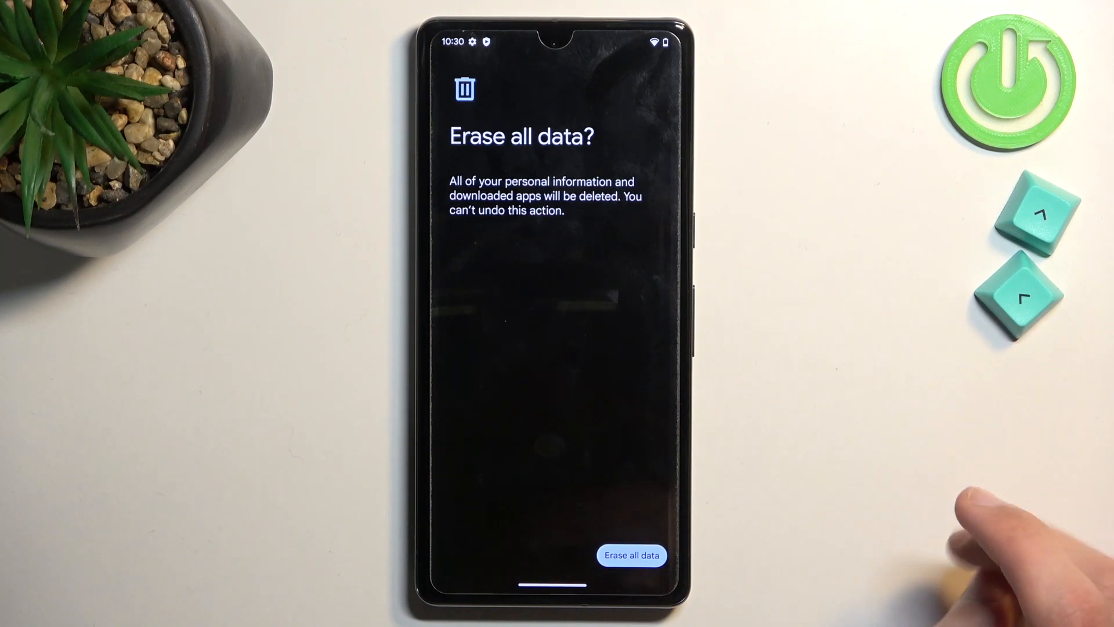
click(631, 554)
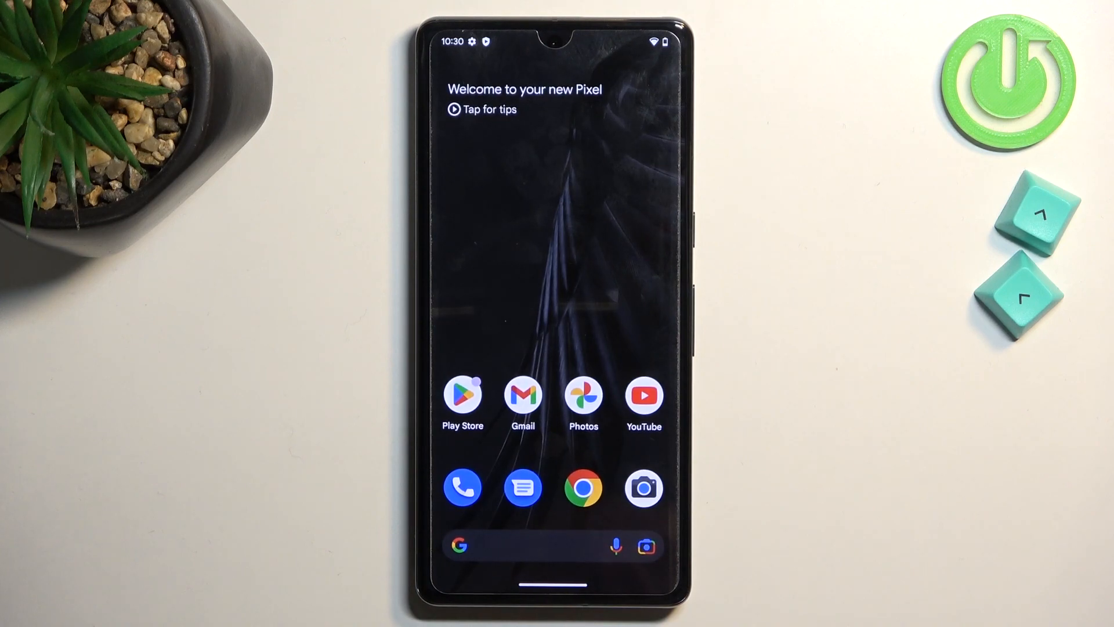